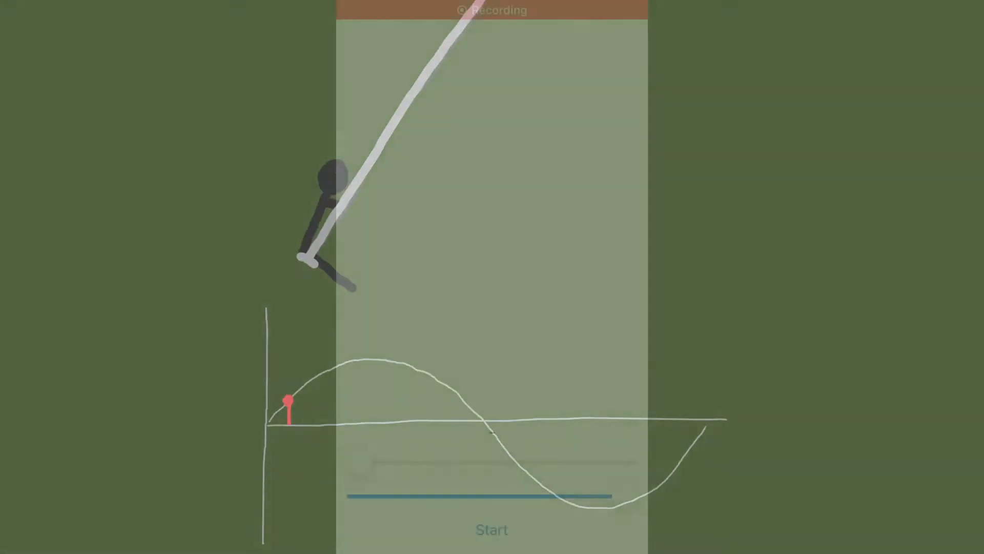
- Record the swing's sensor graphs over a few swings, then stop recording
left_click(491, 528)
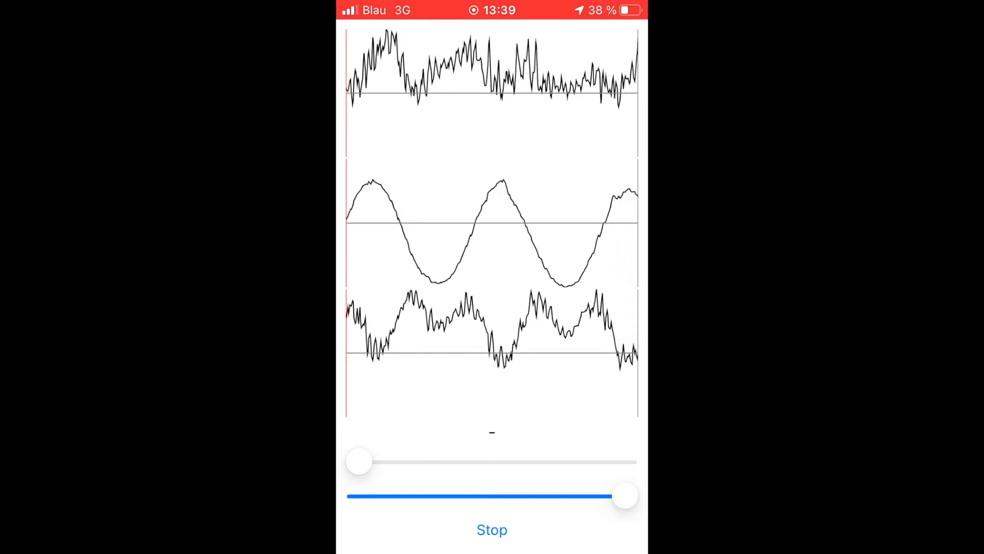
left_click(491, 528)
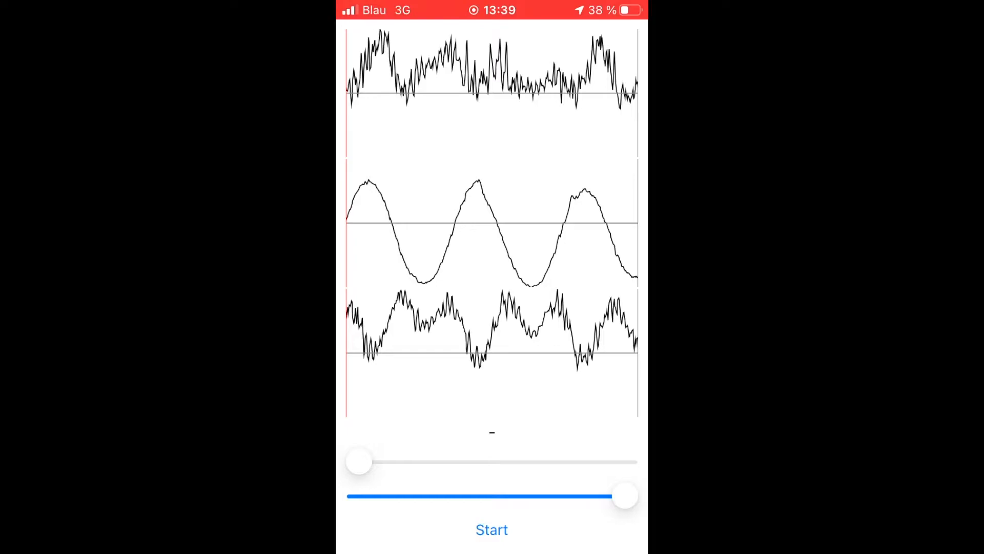
- Slide the red marker to span one swing period so length reads 9.997 m
left_click_drag(625, 496, 583, 496)
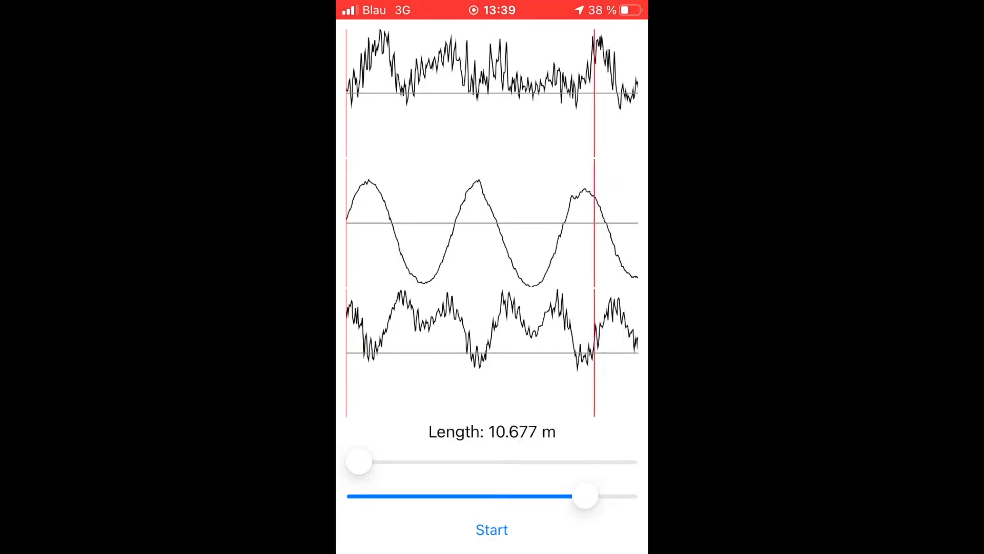
left_click_drag(586, 496, 576, 496)
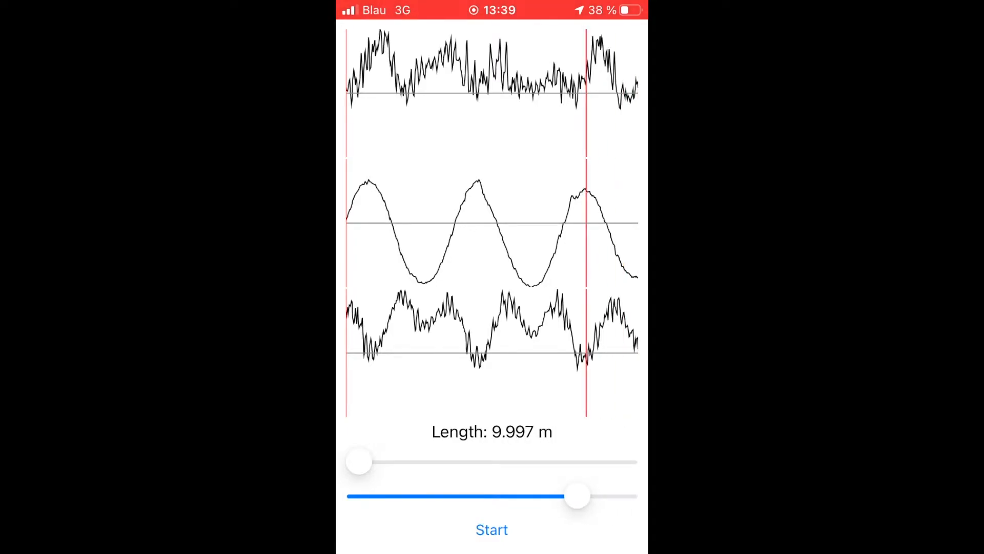
left_click_drag(358, 461, 477, 461)
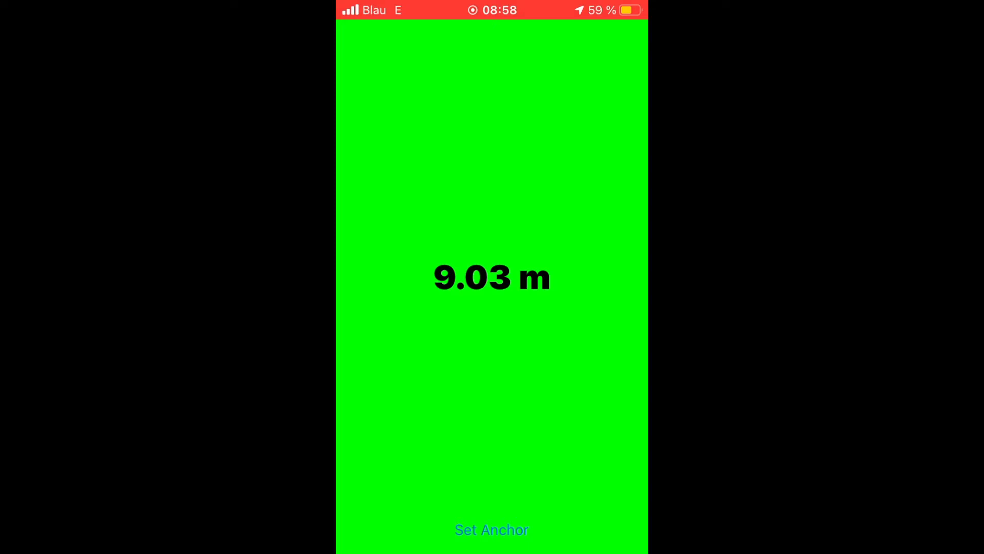
- Choose Set Anchor on the green 9.03 m distance screen to bring up the AR camera
left_click(491, 529)
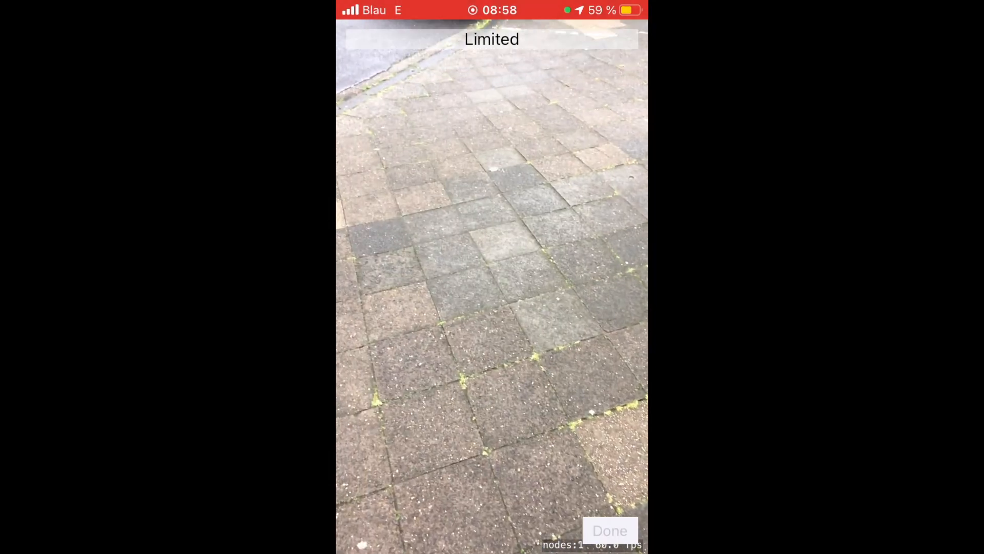